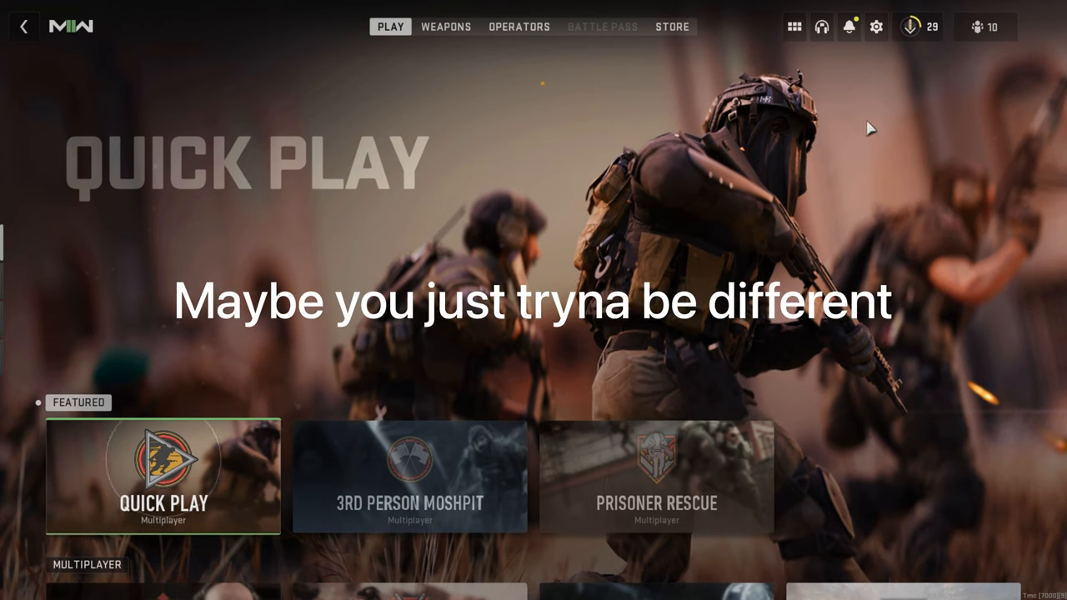
mouse_move(875, 27)
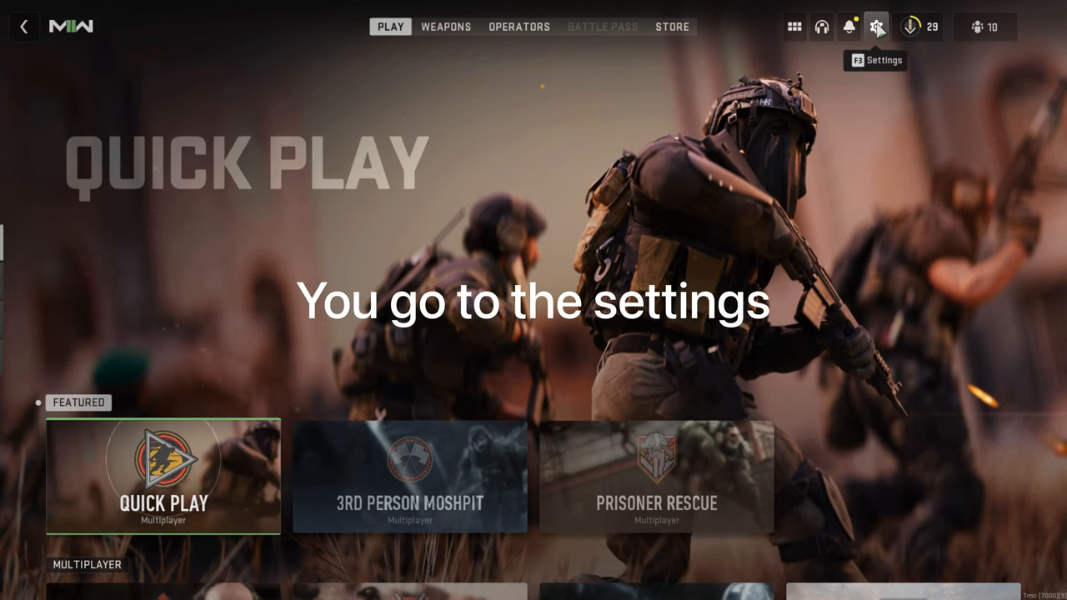
Step: Reach the Change Display Name dialog from Settings via Account & Network
click(875, 26)
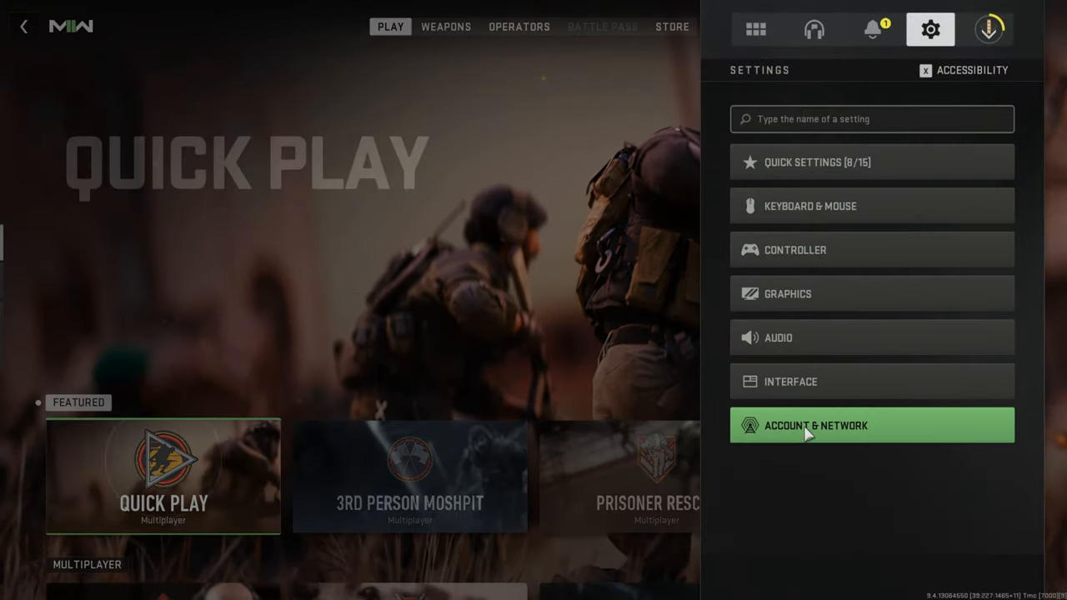
click(870, 425)
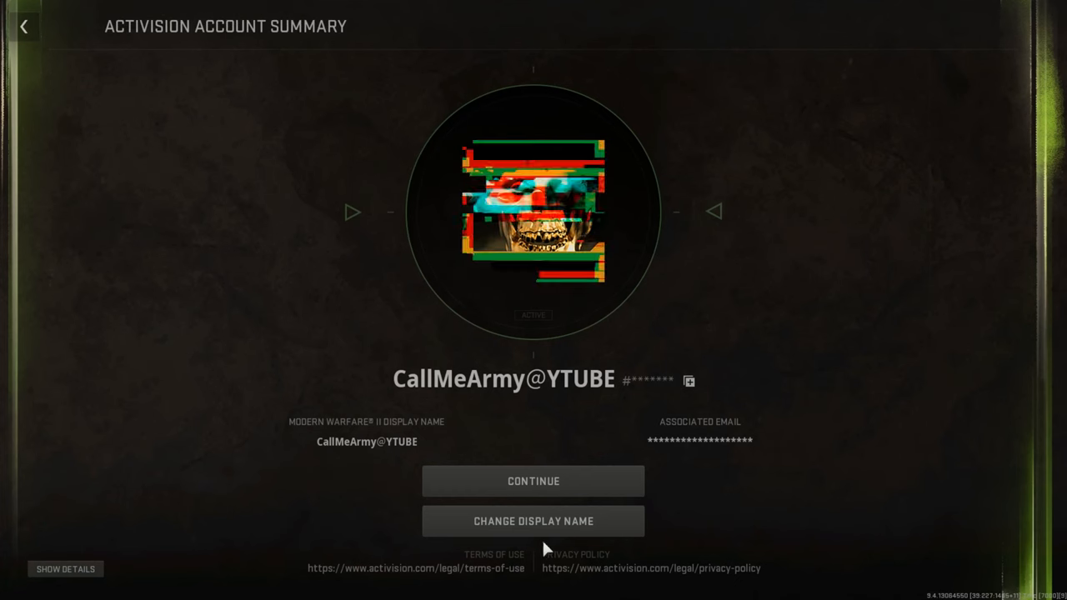
mouse_move(534, 520)
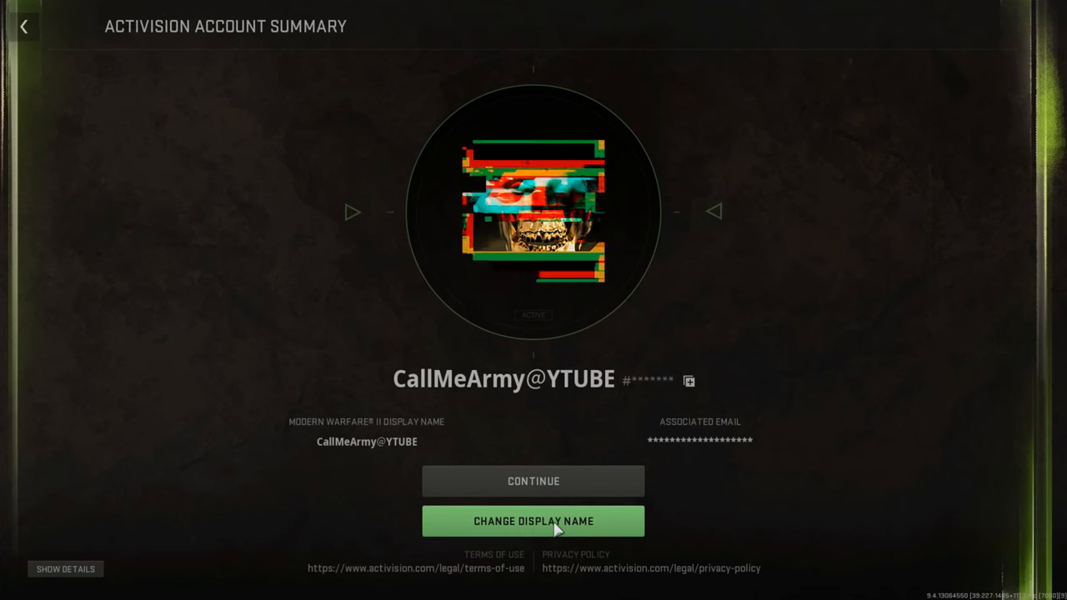
click(533, 520)
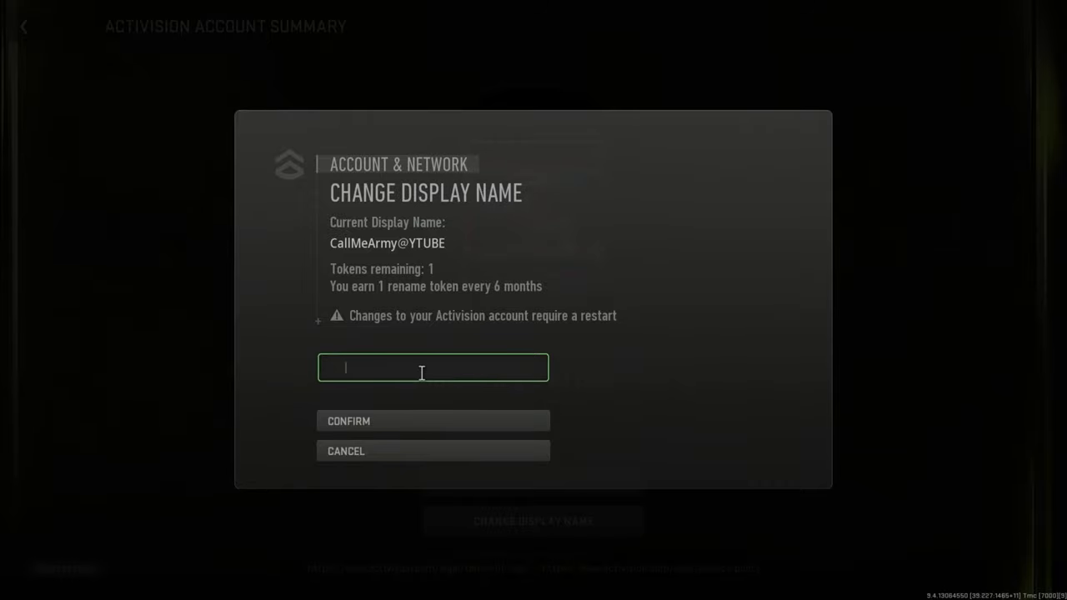
mouse_move(434, 369)
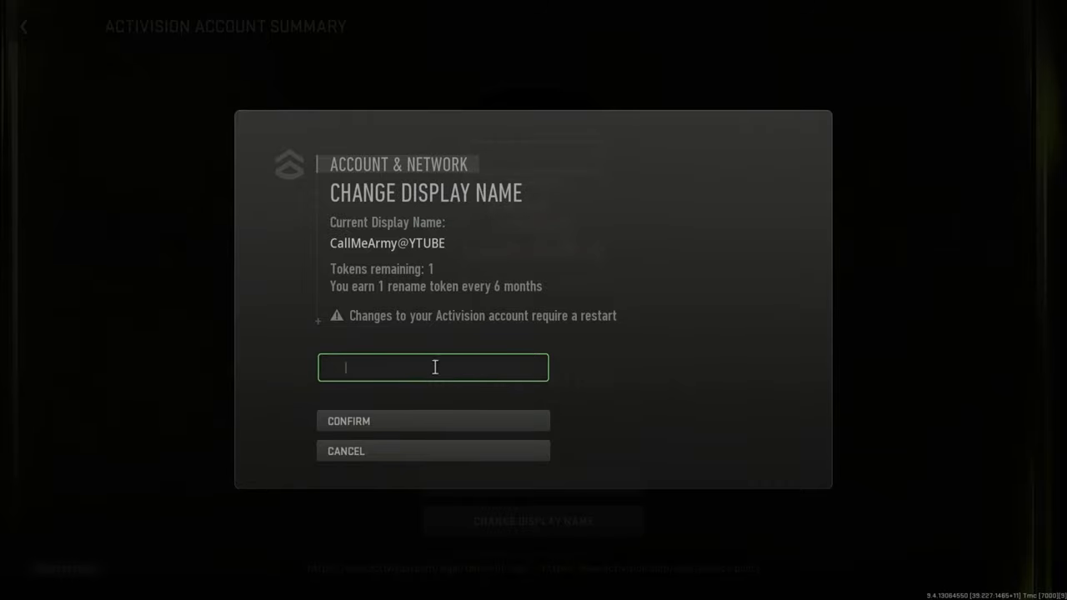
mouse_move(456, 373)
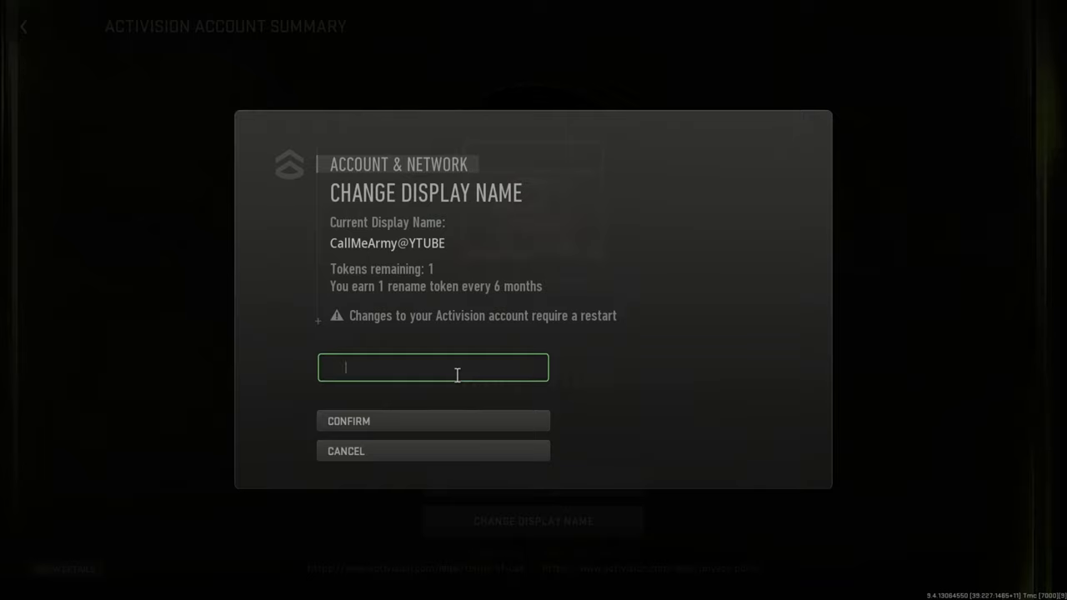
click(14, 591)
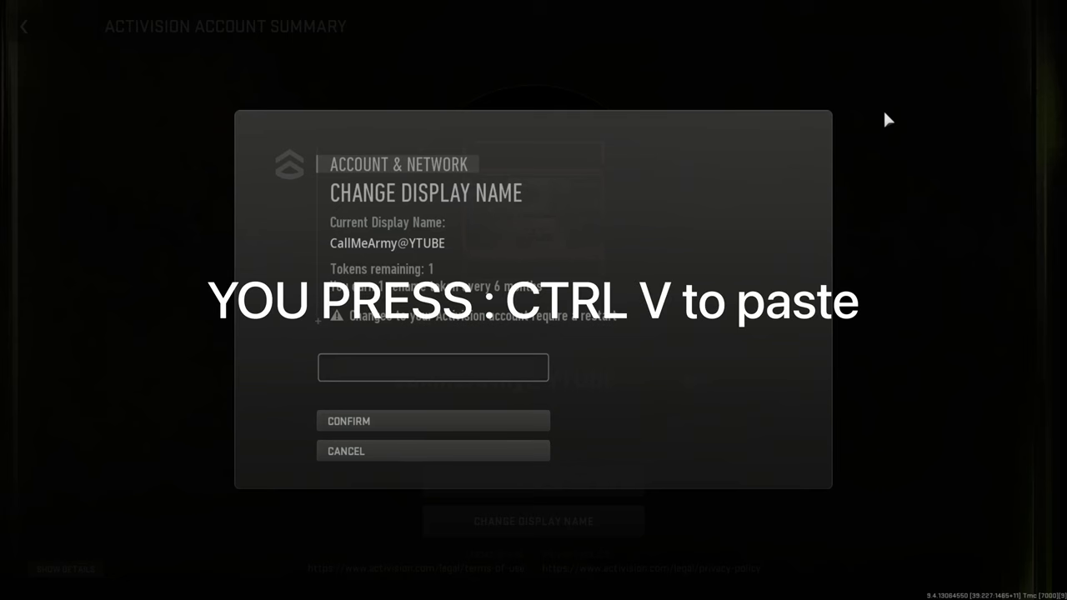
Step: Paste into the new display-name field and delete the two dot characters, leaving the symbol
click(434, 367)
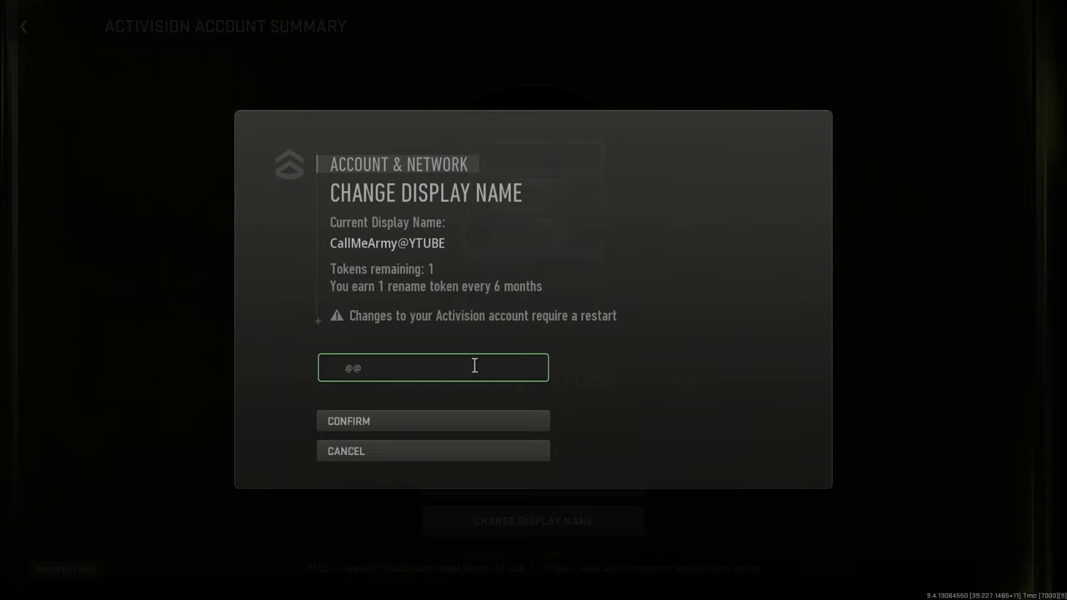
key(Backspace)
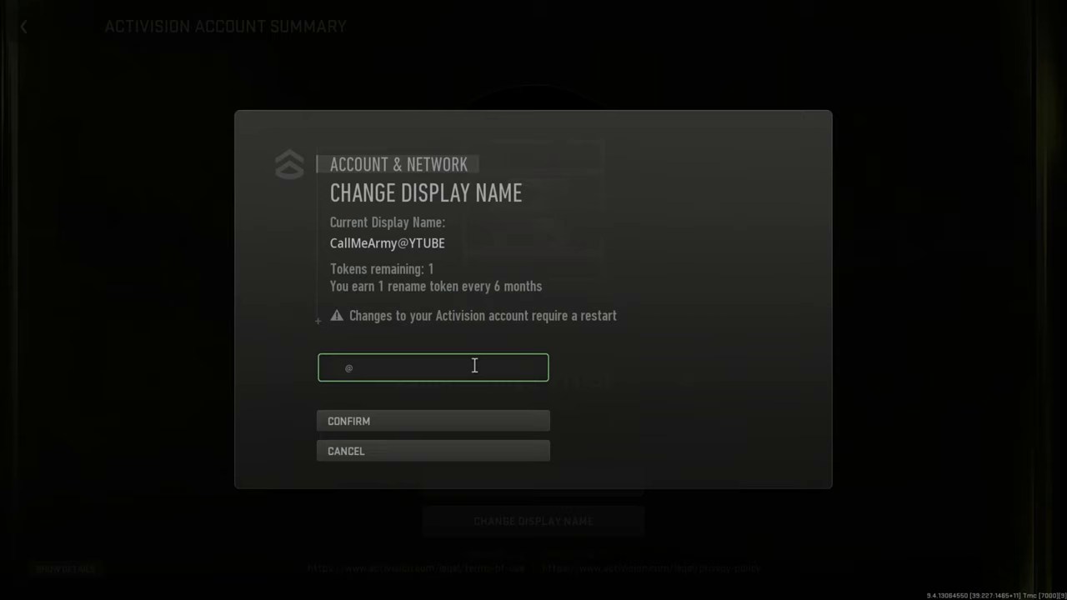
key(Backspace)
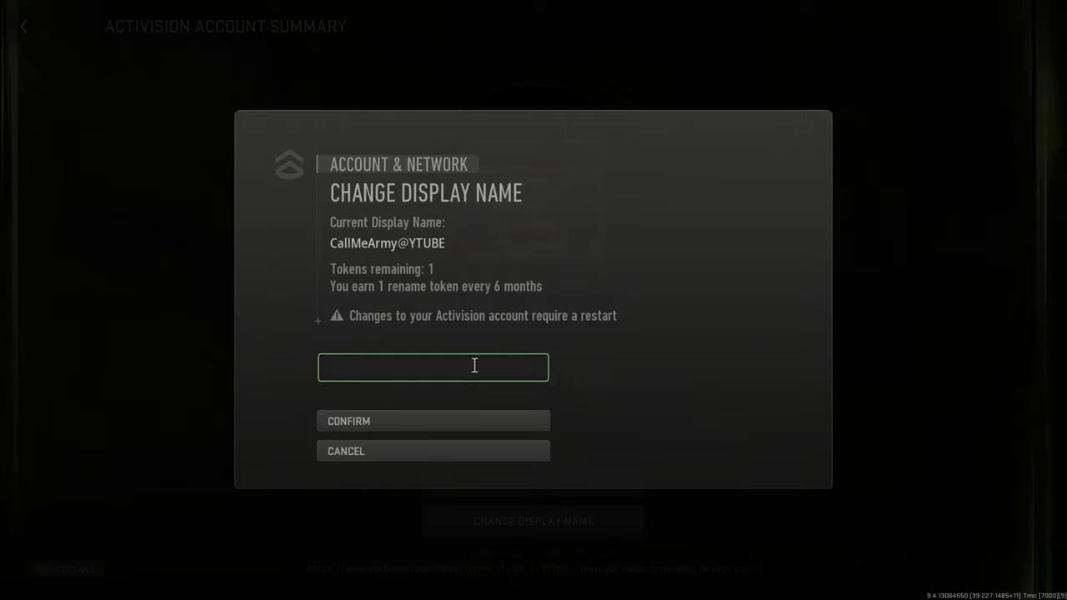